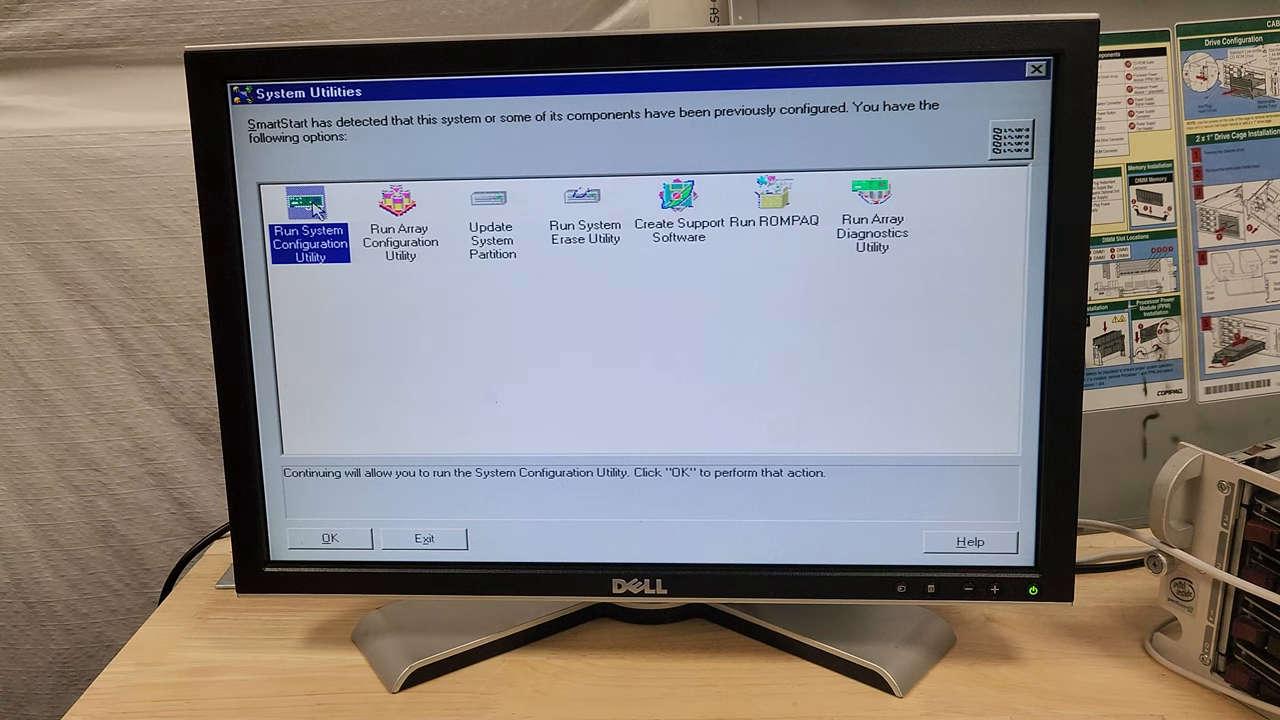
pyautogui.moveTo(497, 434)
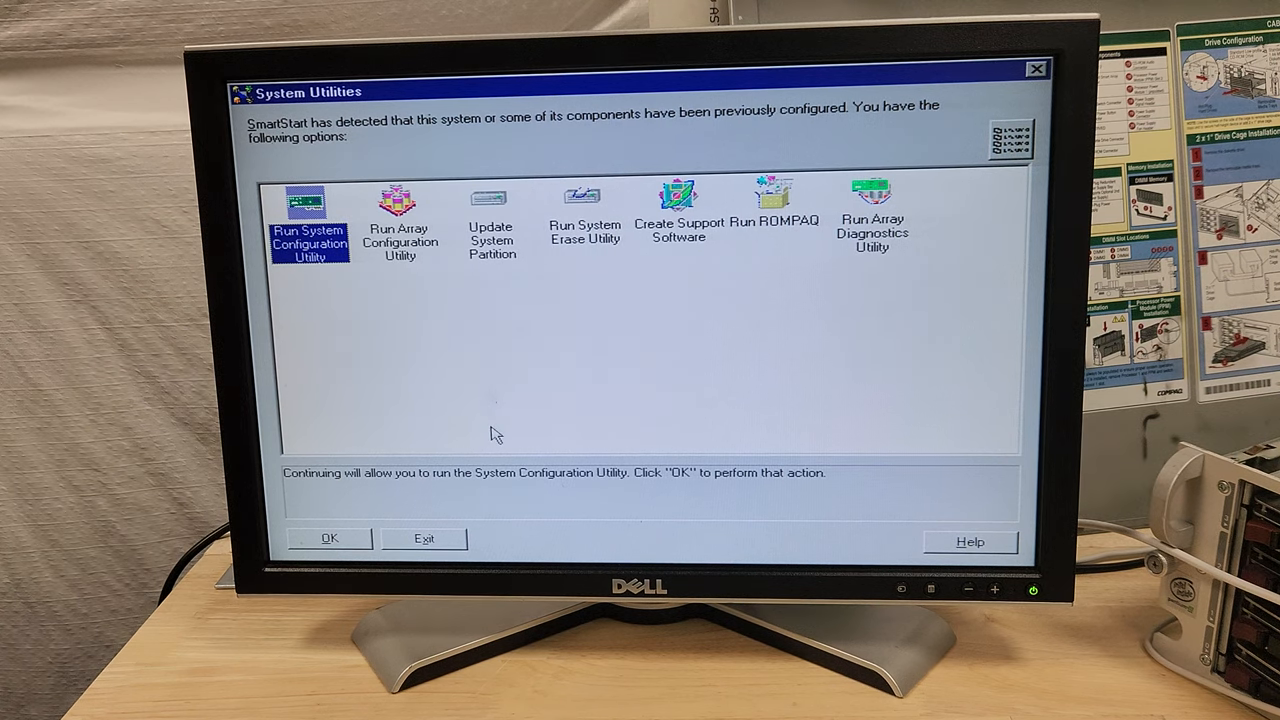
# Step: Confirm Run System Configuration Utility with OK to launch the Compaq configuration tool
pyautogui.click(330, 538)
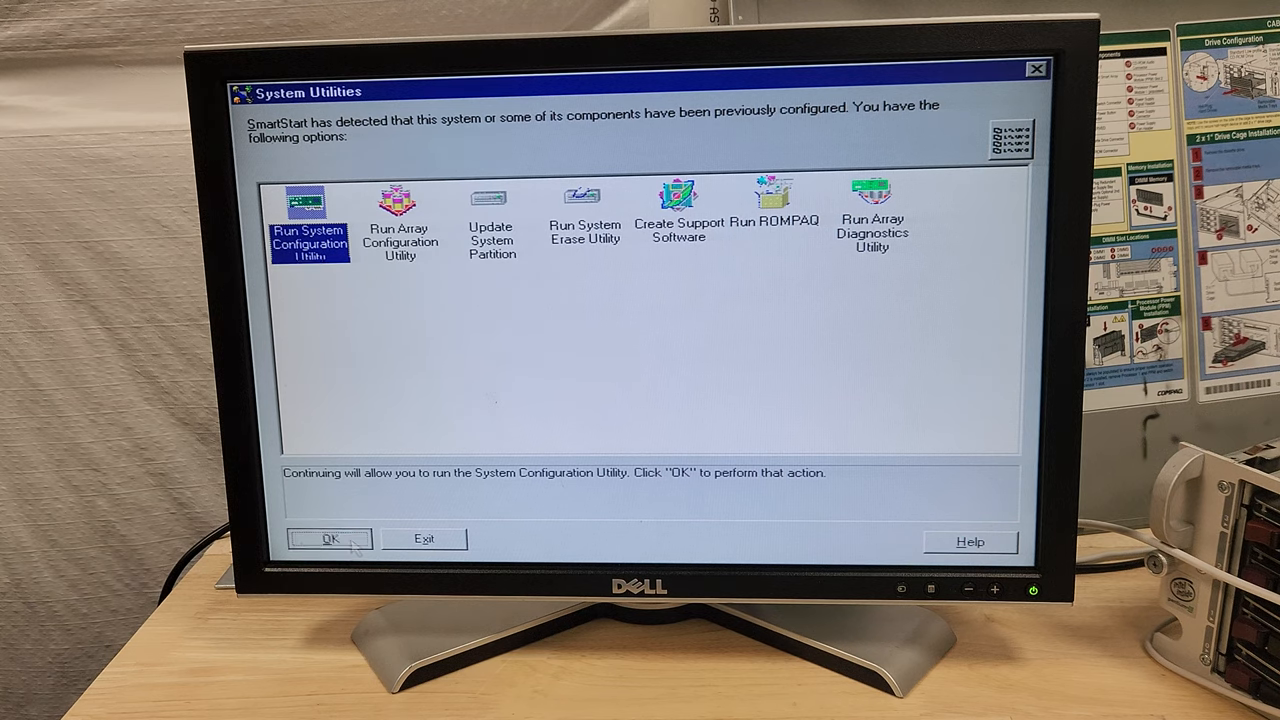
pyautogui.click(329, 539)
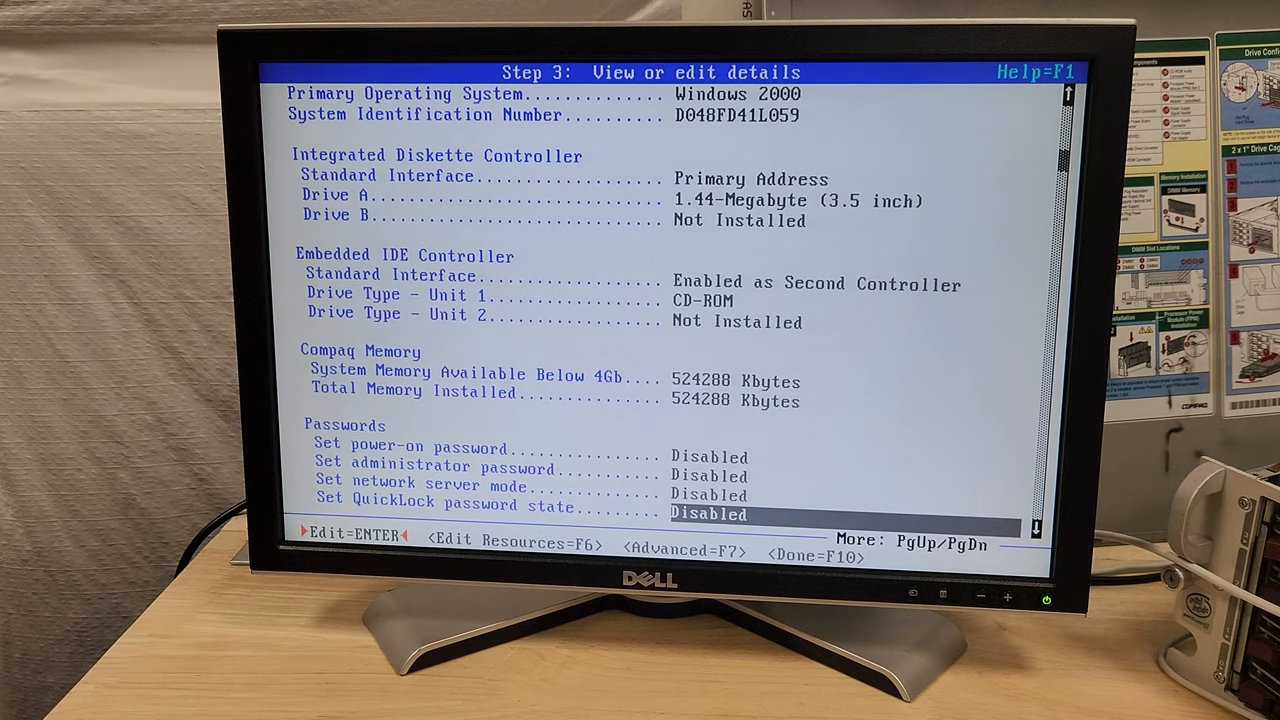
# Step: Scroll the Step 3 details to show power-on features, ports, ROM revision P17 and Smart Array controller
pyautogui.scroll(-3)
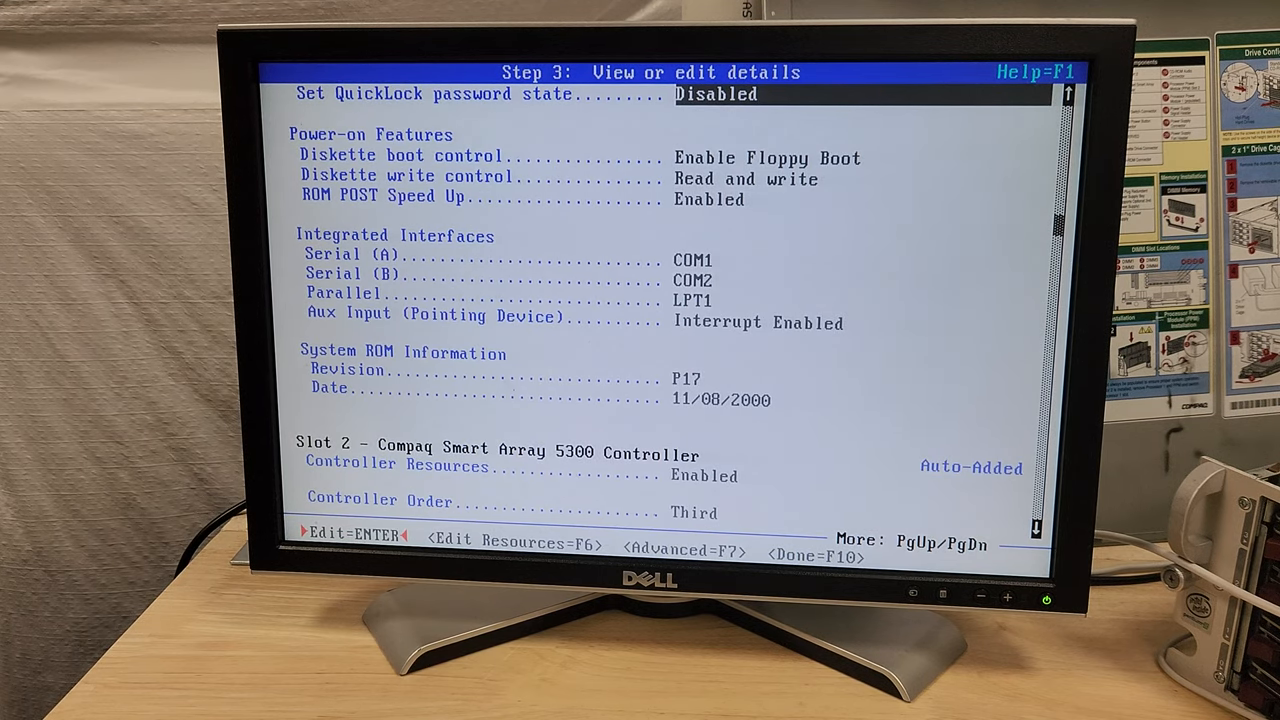